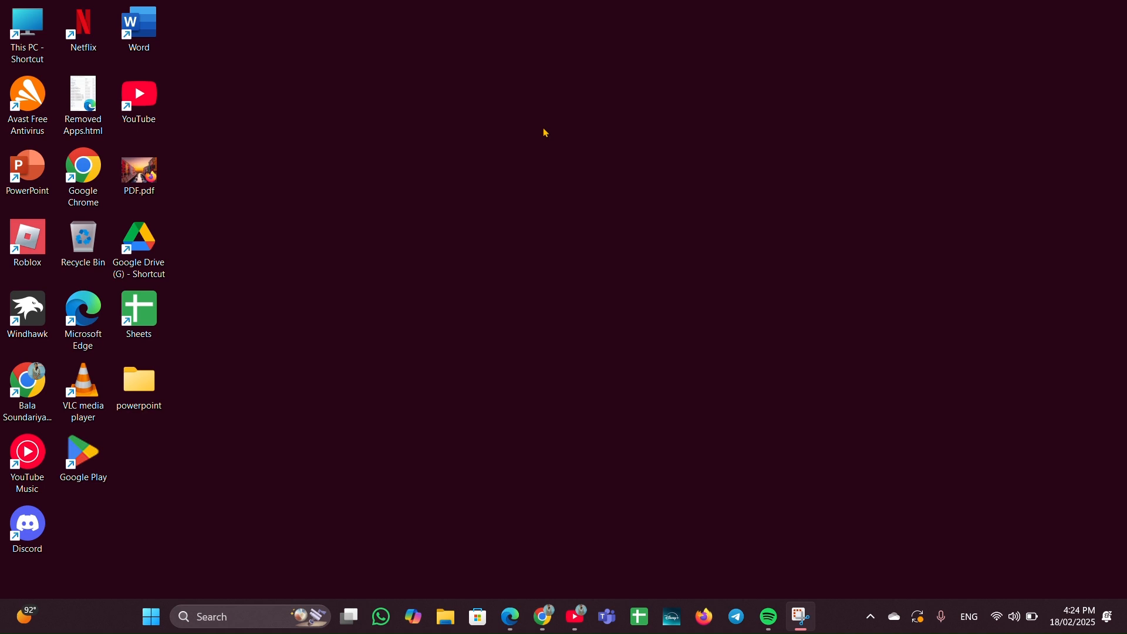
mouse_move(512, 151)
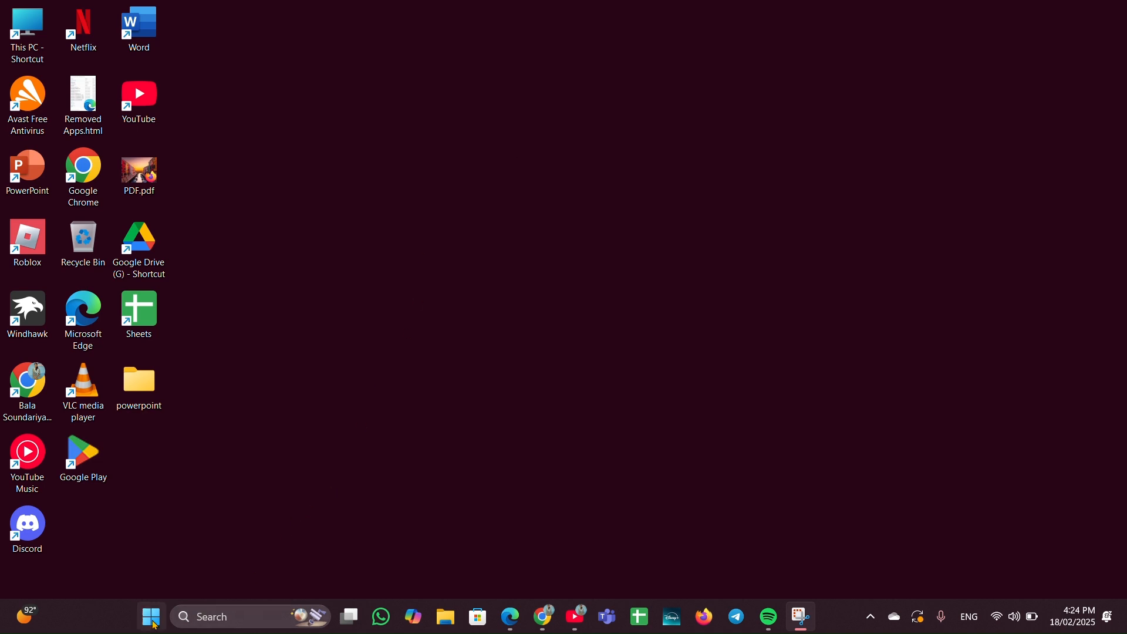
Reach the Start menu power options to restart the computer
click(151, 617)
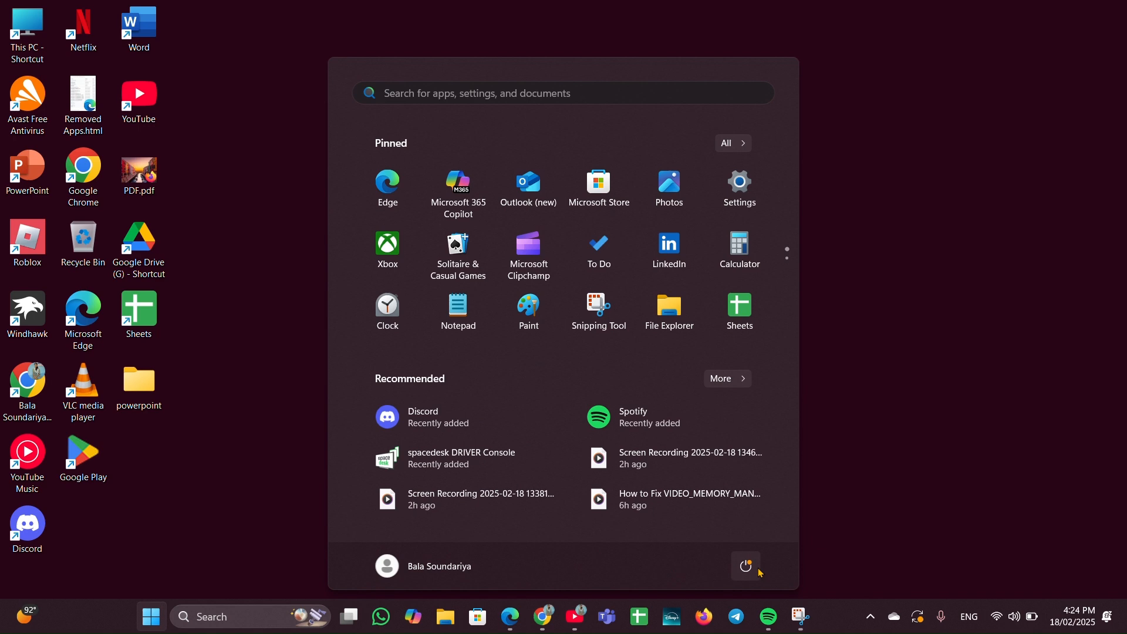
click(745, 564)
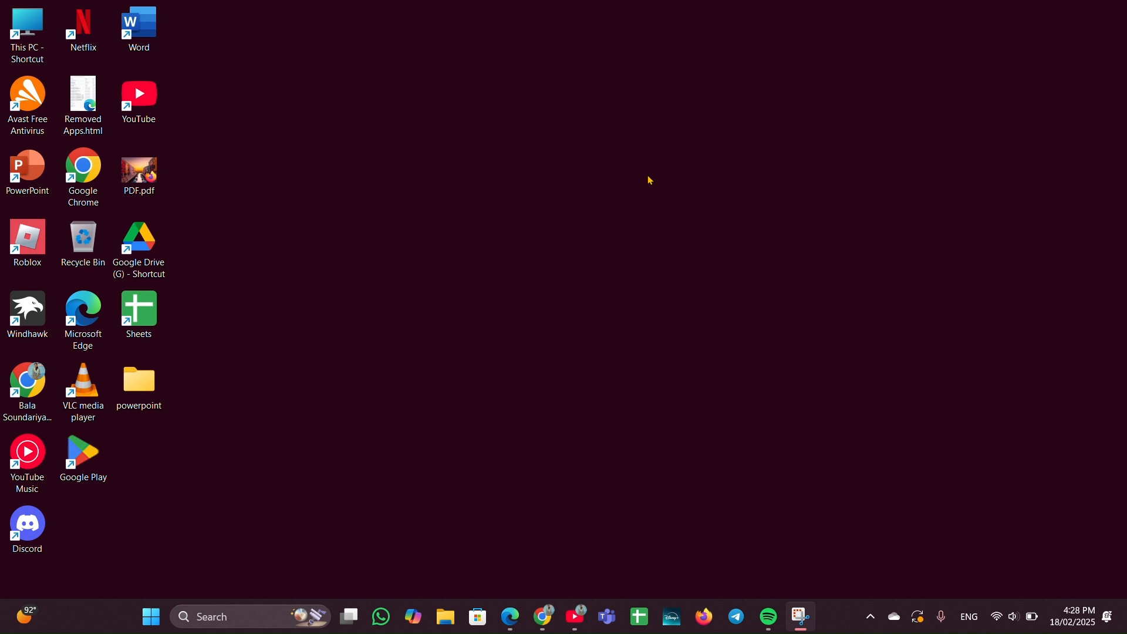
mouse_move(527, 590)
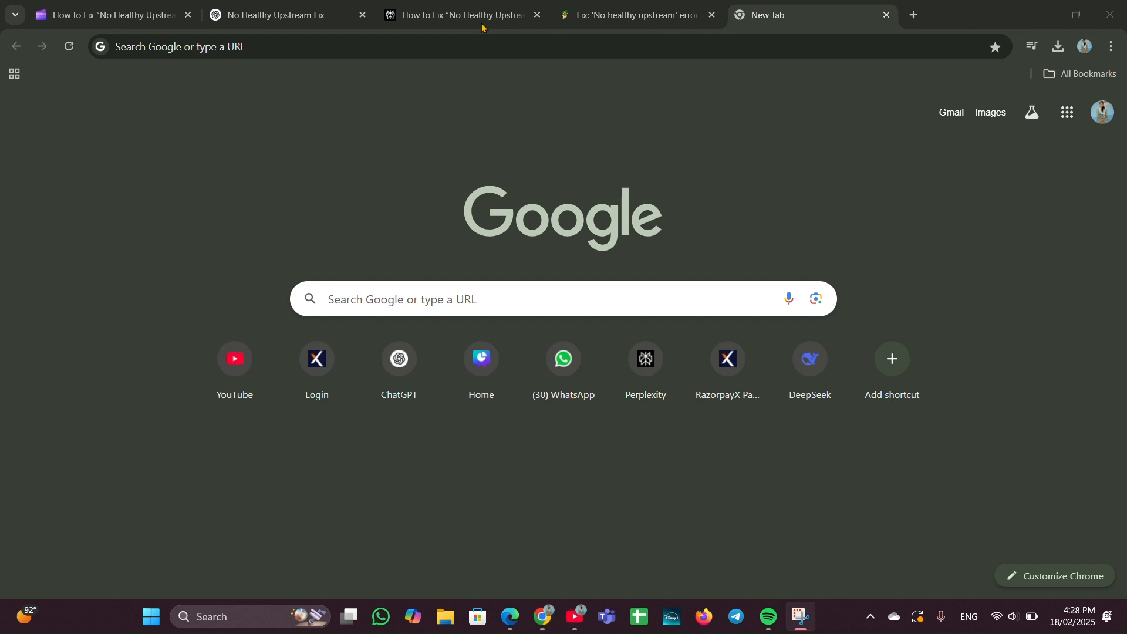
mouse_move(498, 29)
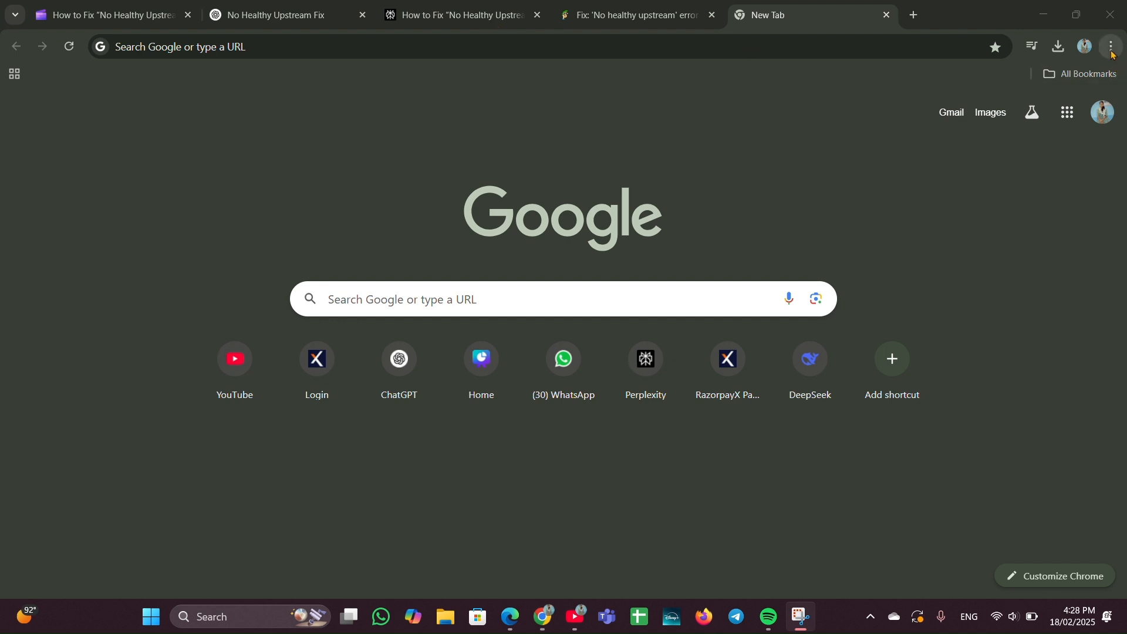
Go to Chrome Settings > Privacy and security and choose the time range in Delete browsing data
click(1110, 47)
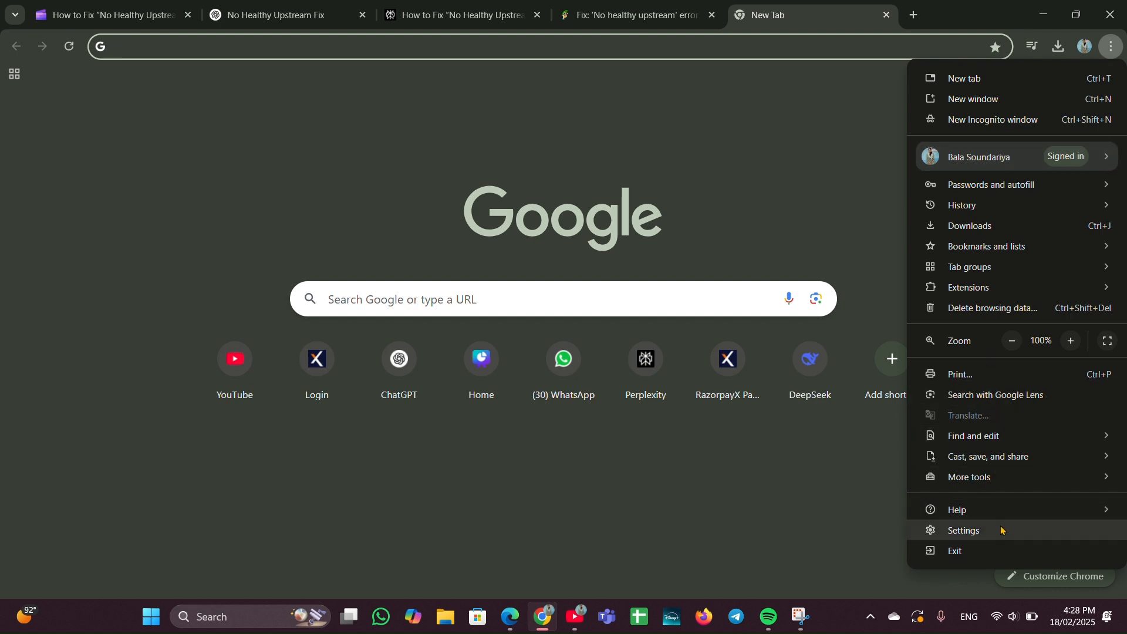
click(964, 530)
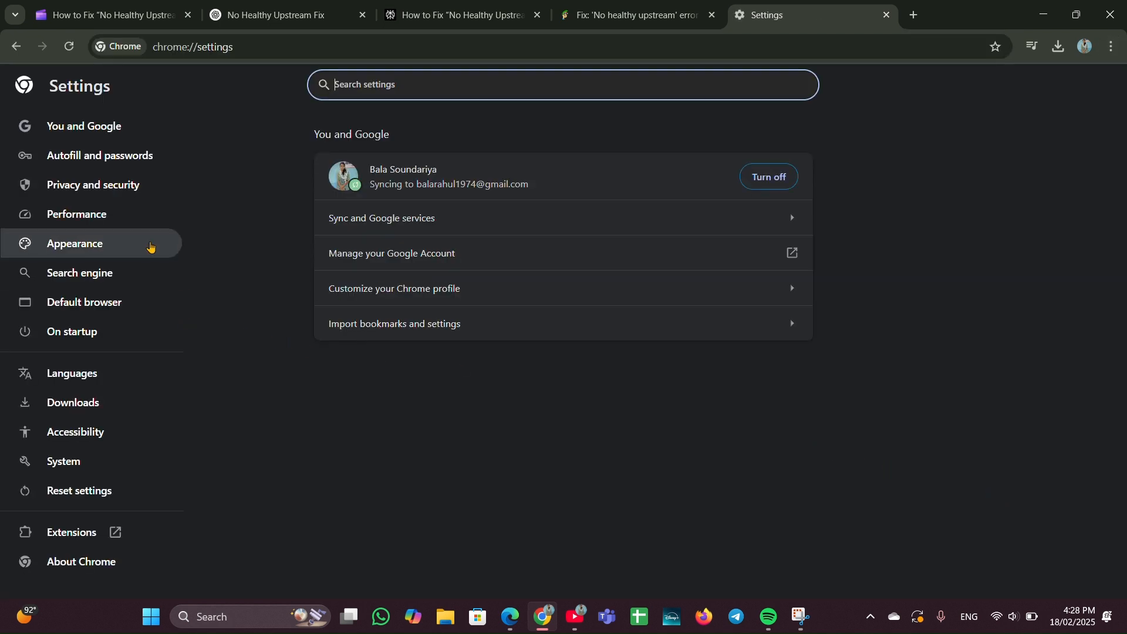
click(93, 184)
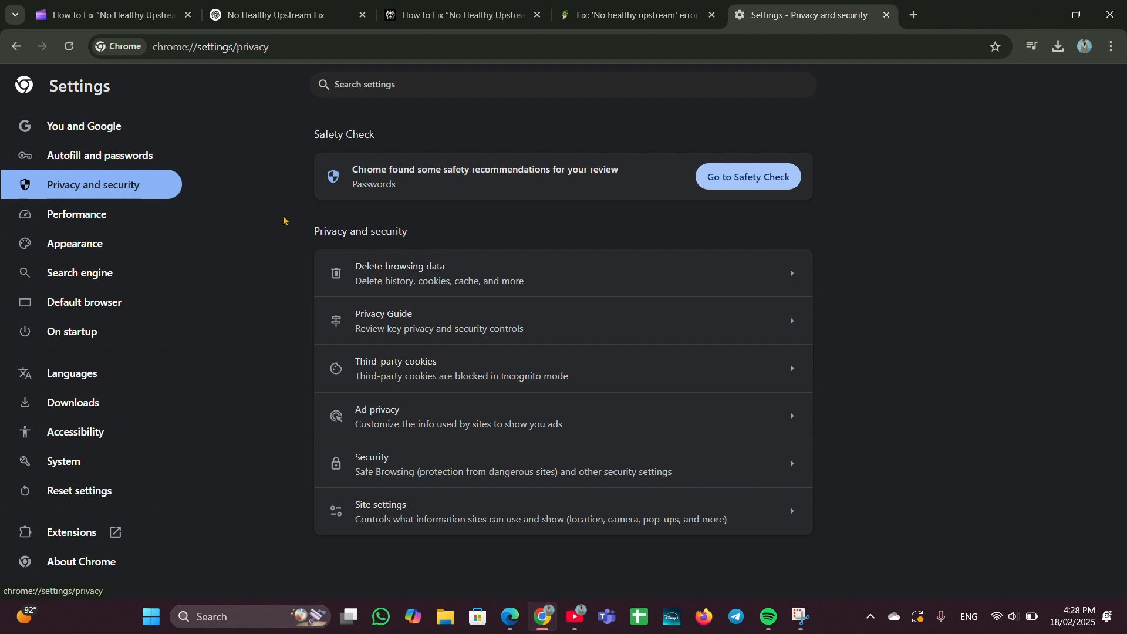
mouse_move(566, 277)
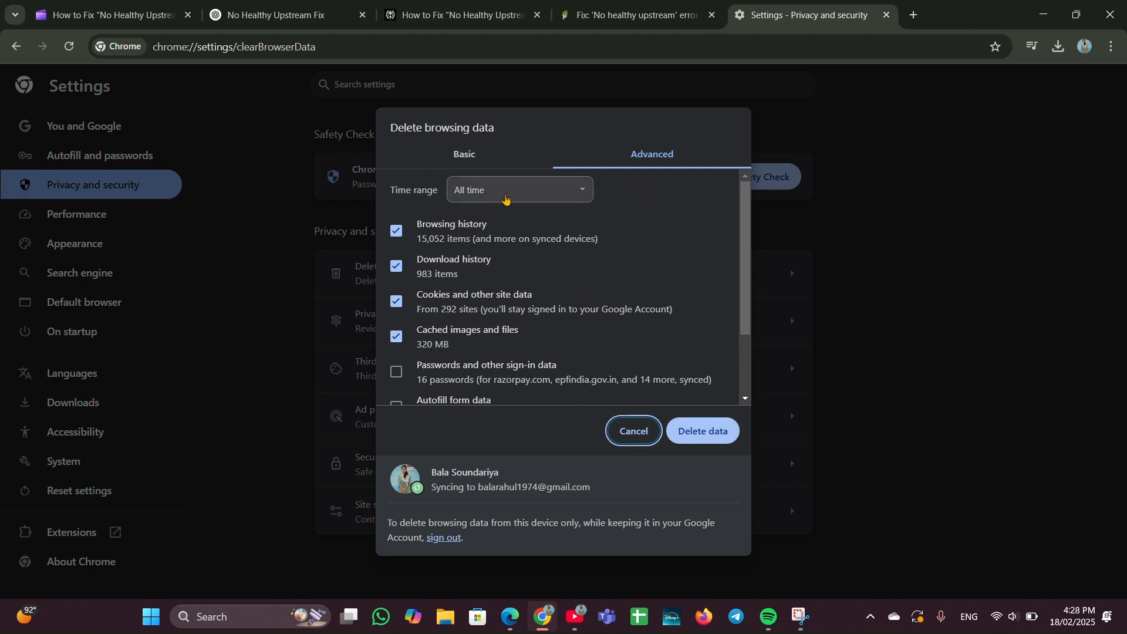
click(519, 189)
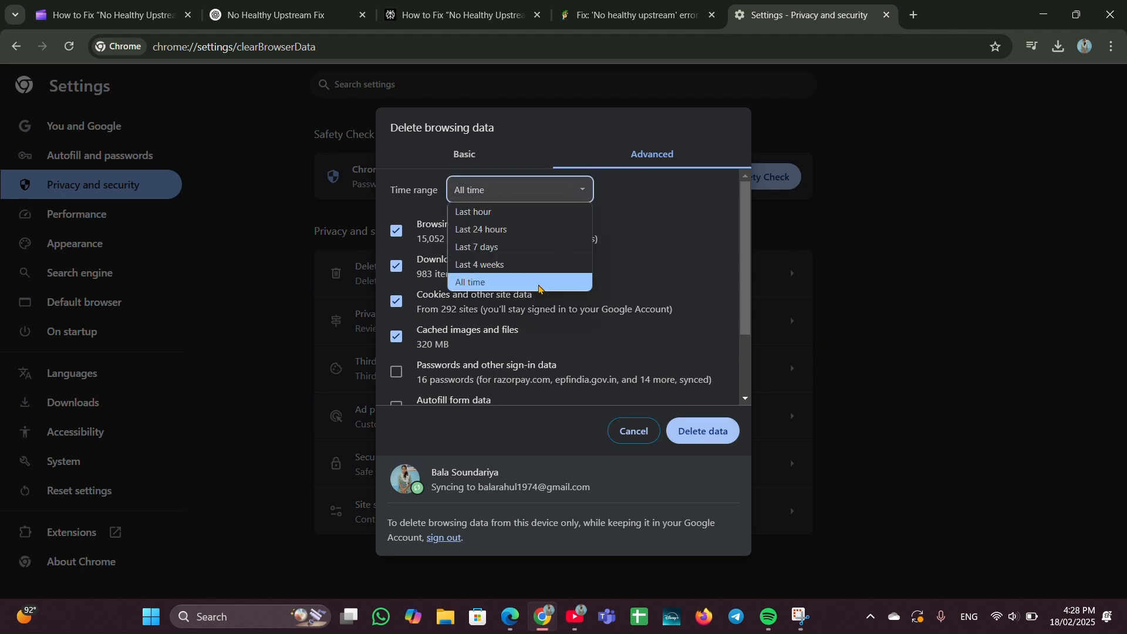
mouse_move(532, 228)
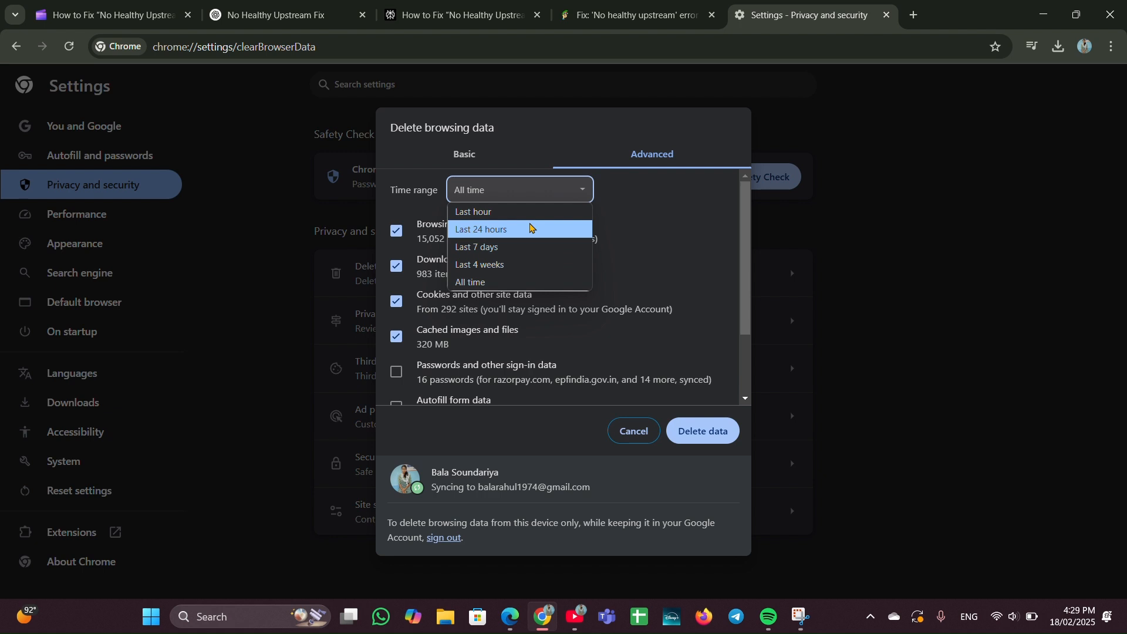
mouse_move(685, 256)
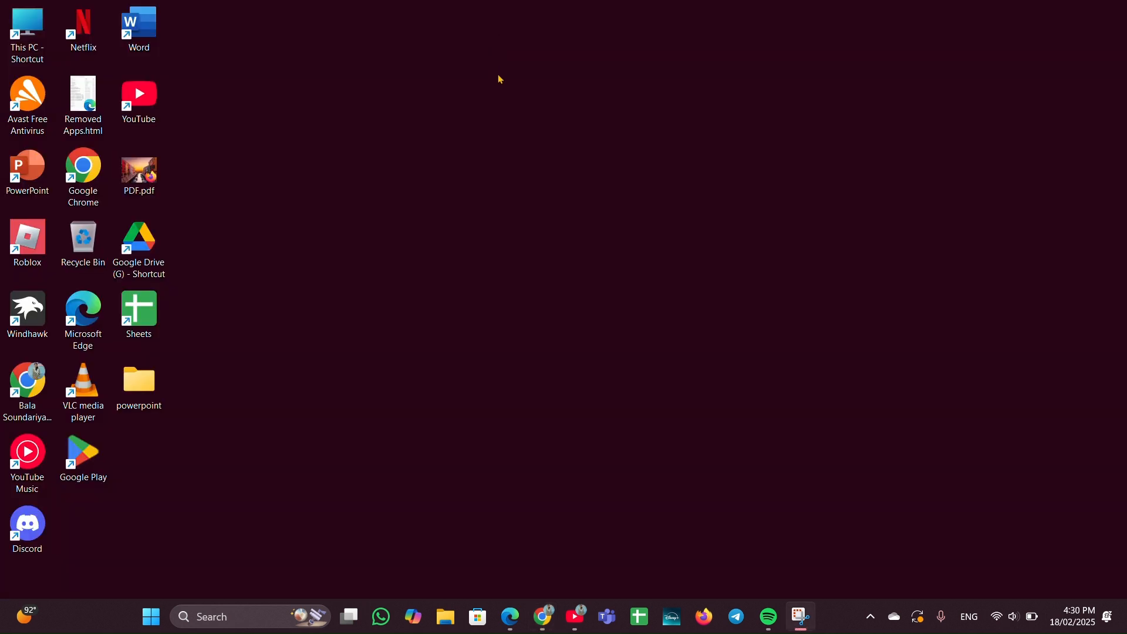
mouse_move(562, 356)
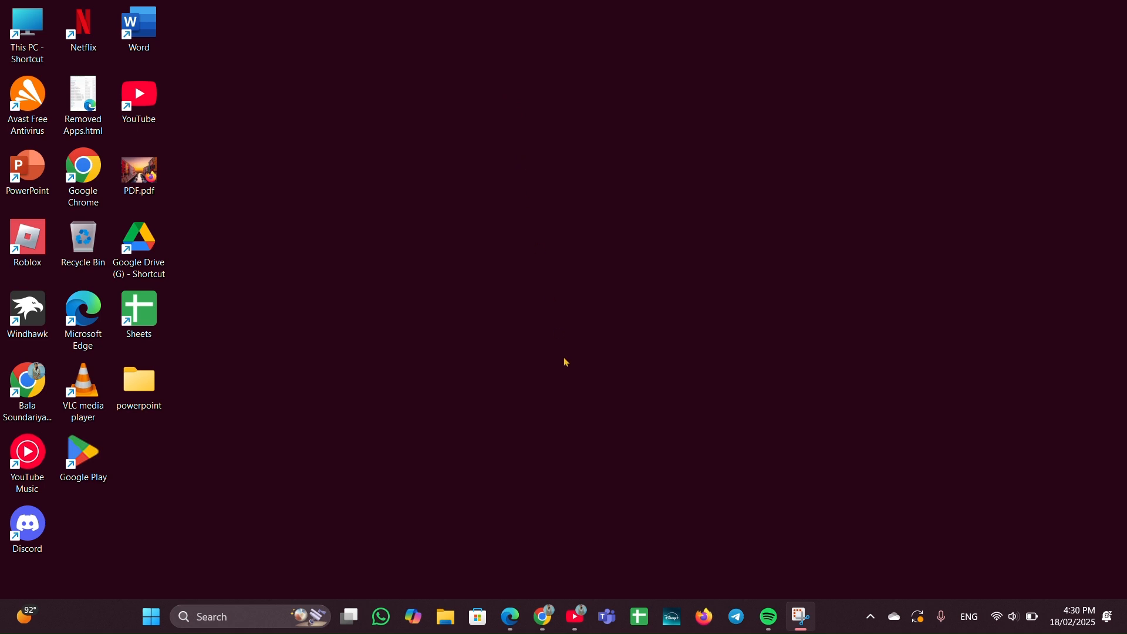
Launch Chrome and reach Help > About Google Chrome to check for updates
click(542, 616)
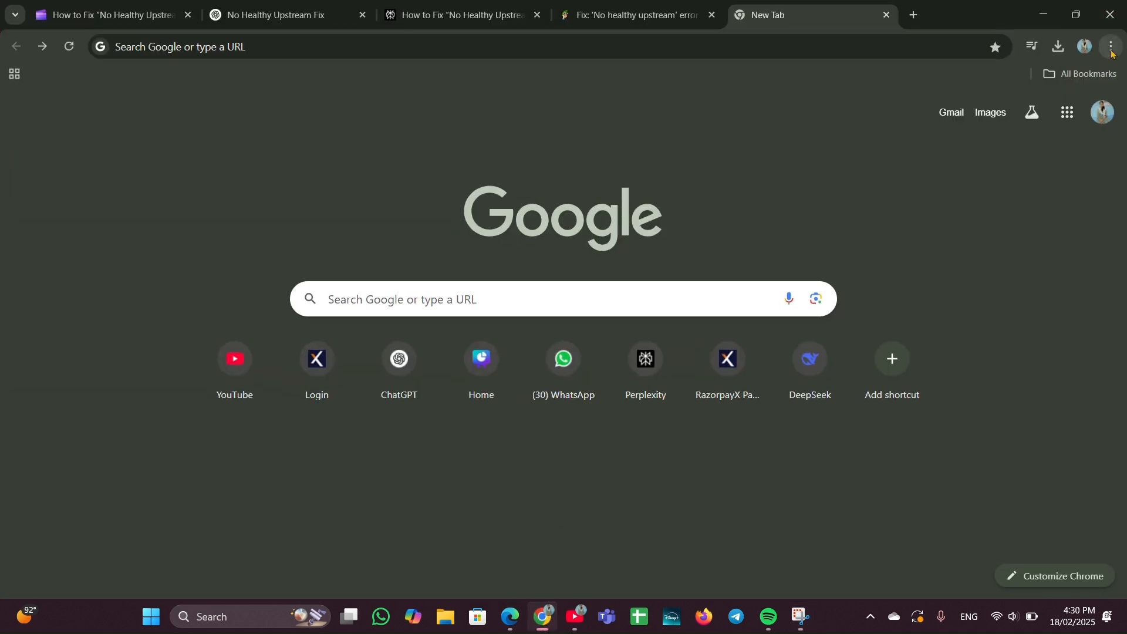
click(1110, 47)
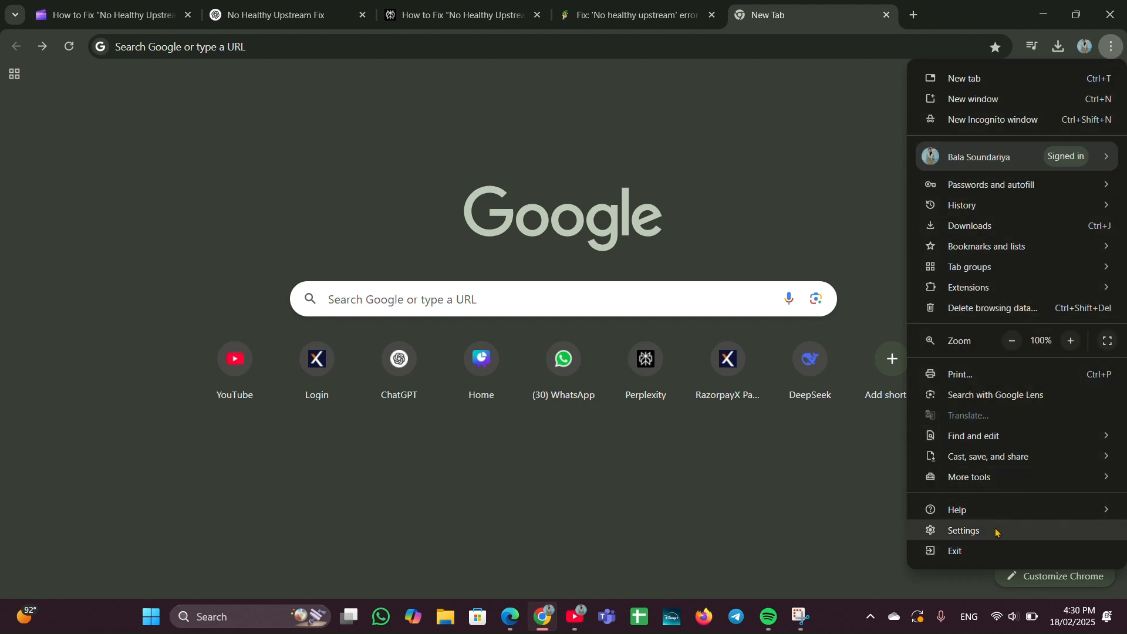
mouse_move(987, 512)
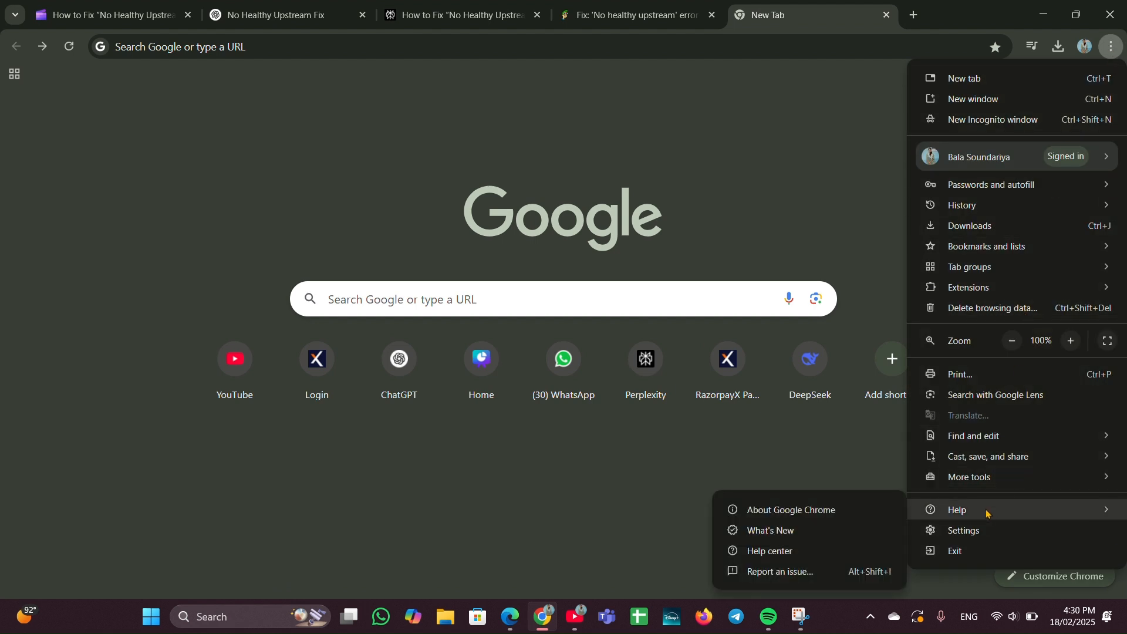
mouse_move(785, 518)
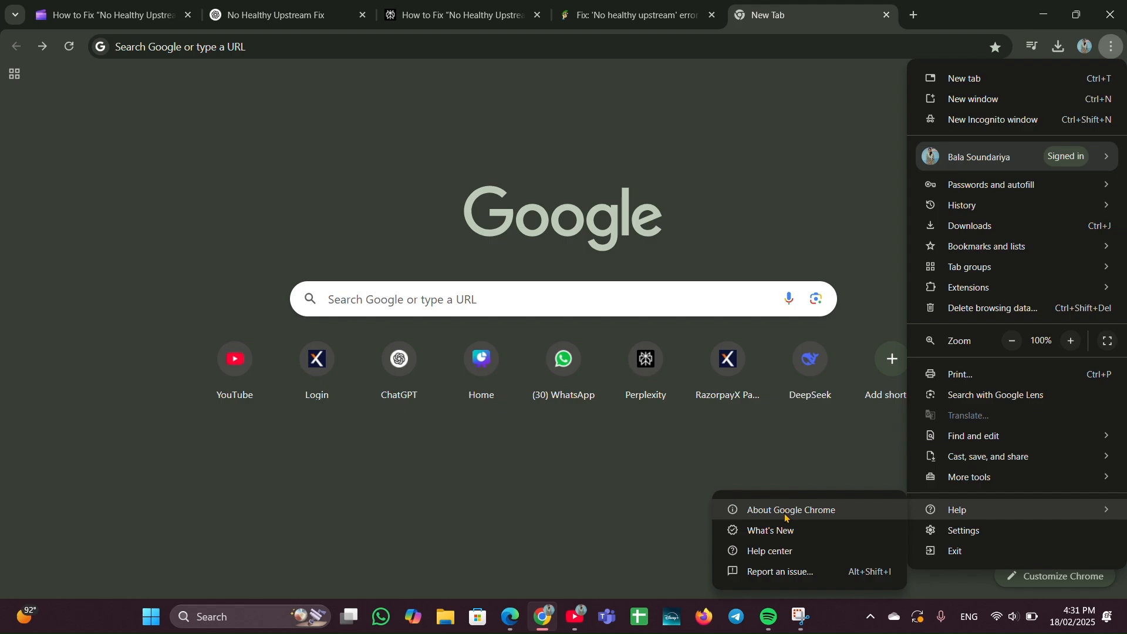
click(791, 510)
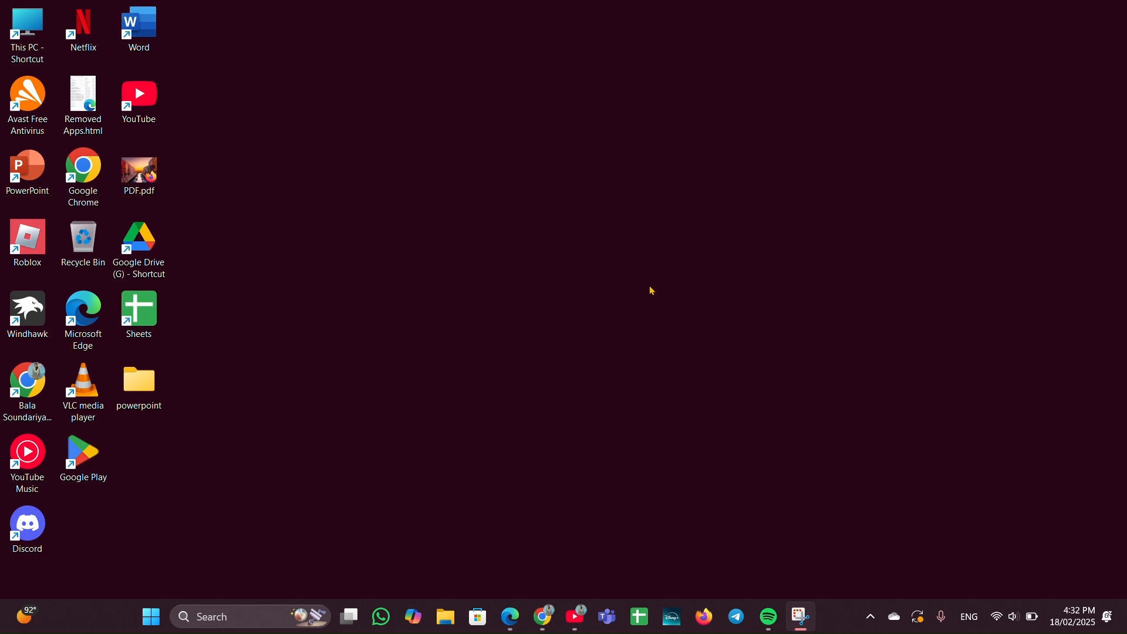
mouse_move(543, 615)
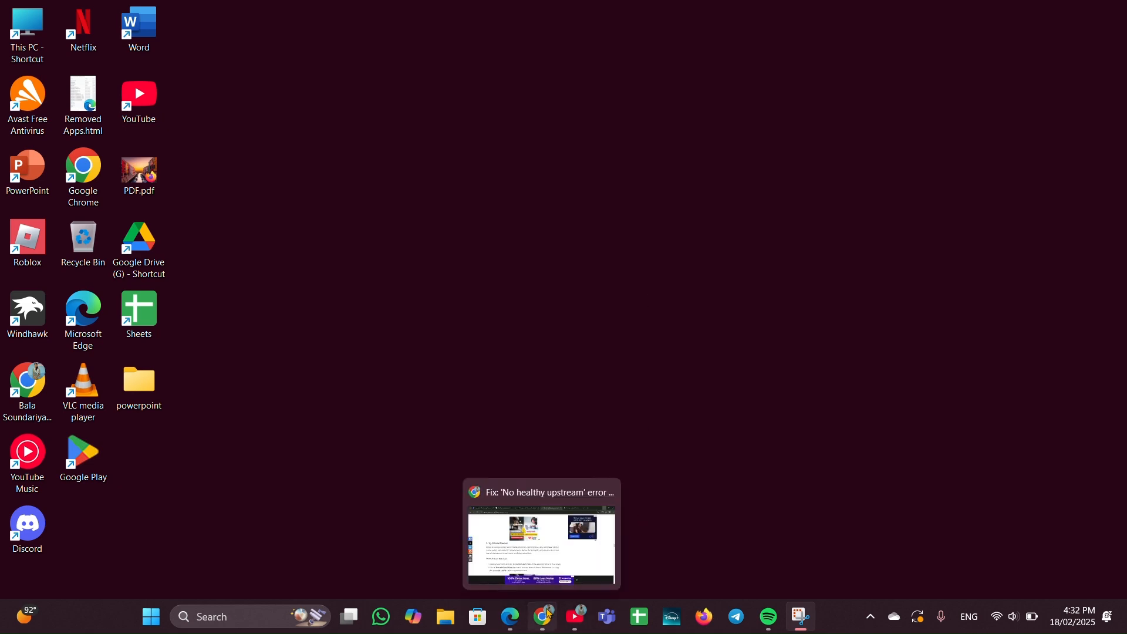
Bring Chrome back and start a new Incognito window from its menu
click(542, 615)
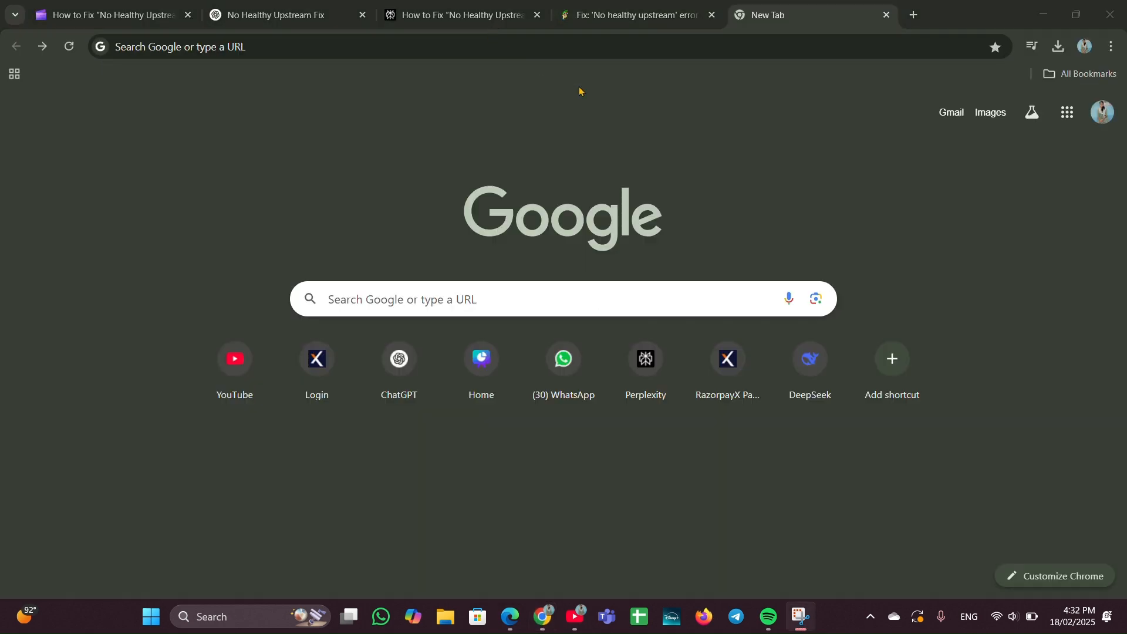
mouse_move(1096, 46)
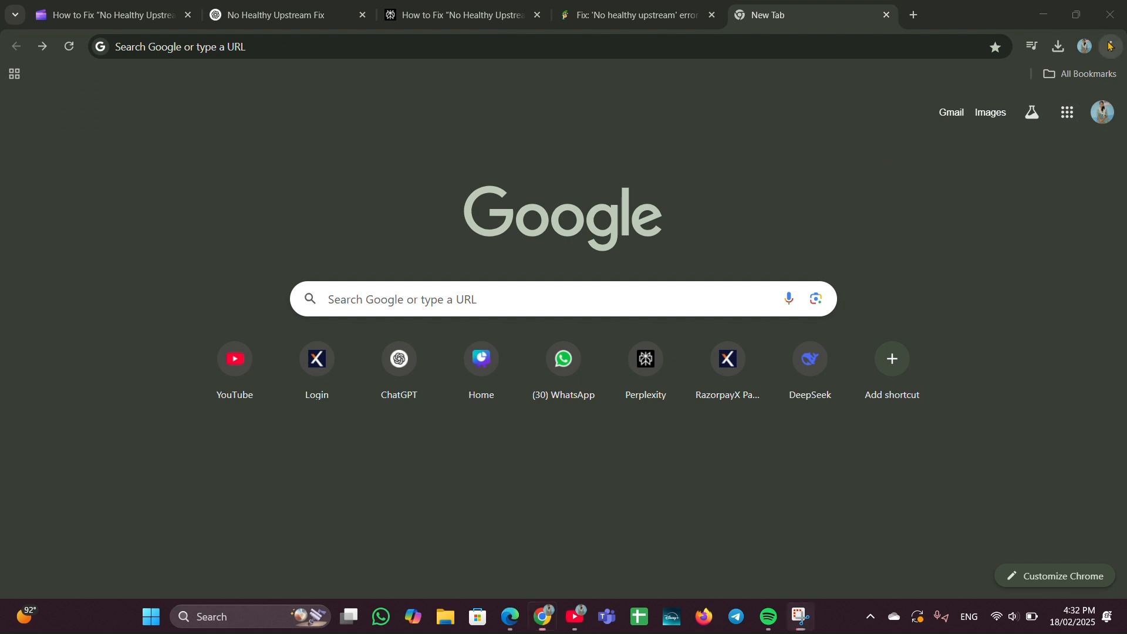
click(1111, 47)
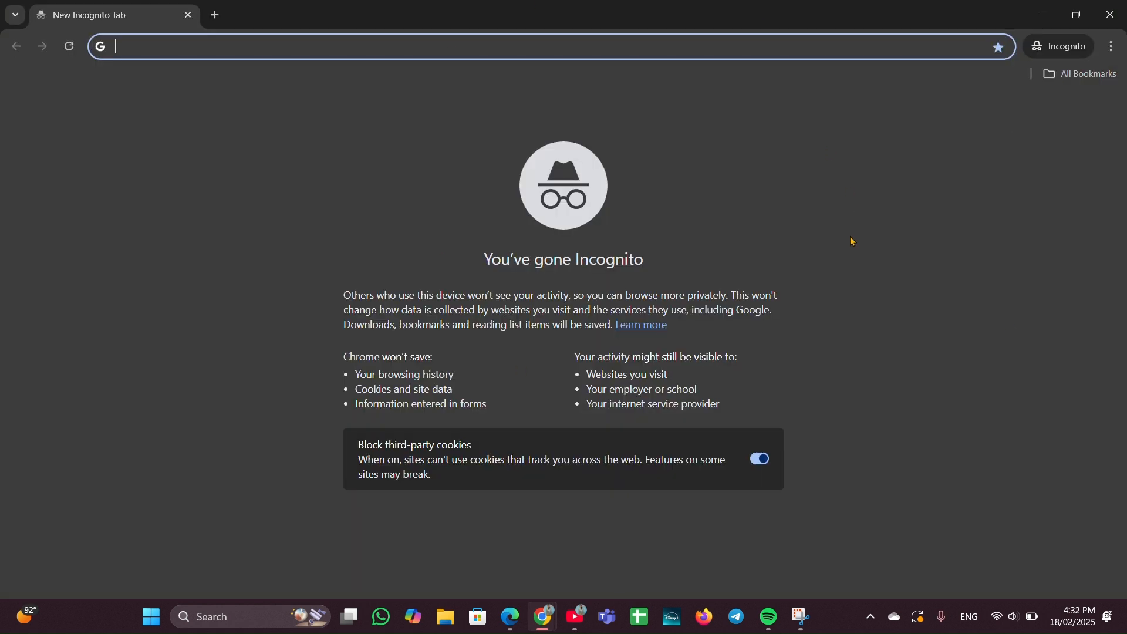
mouse_move(559, 380)
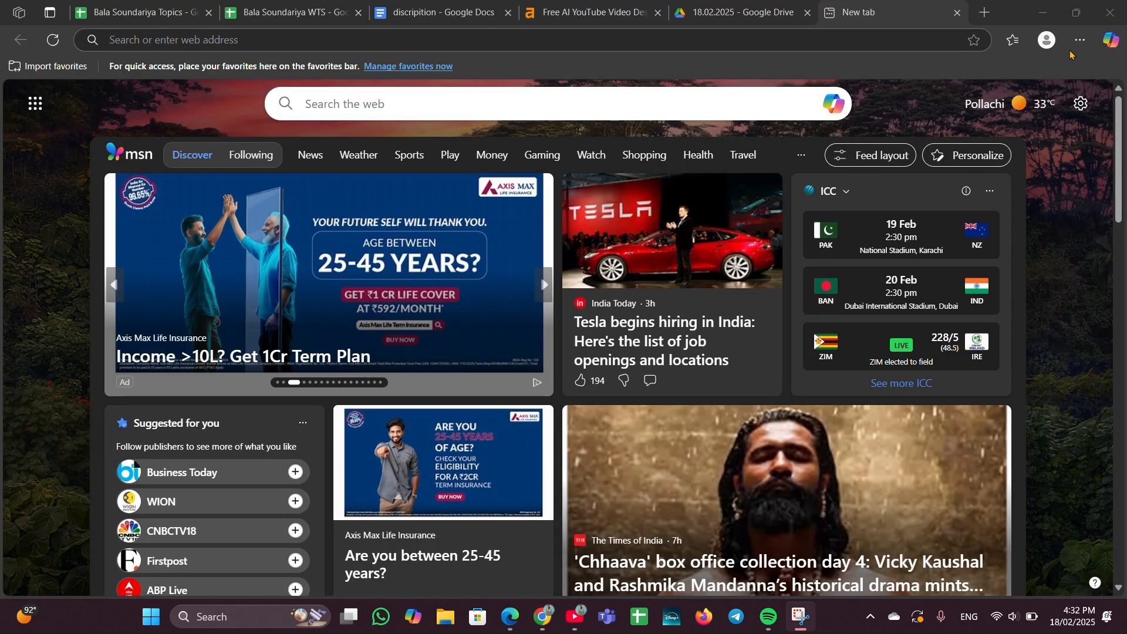
mouse_move(1078, 40)
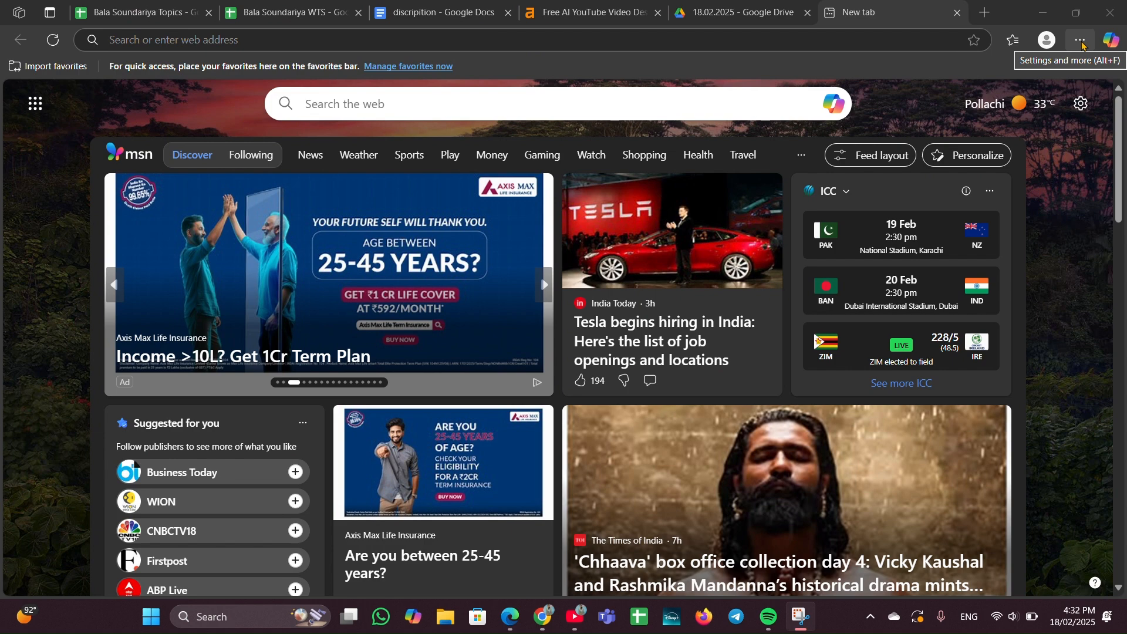
Start a new InPrivate window from the Microsoft Edge options menu
click(1081, 39)
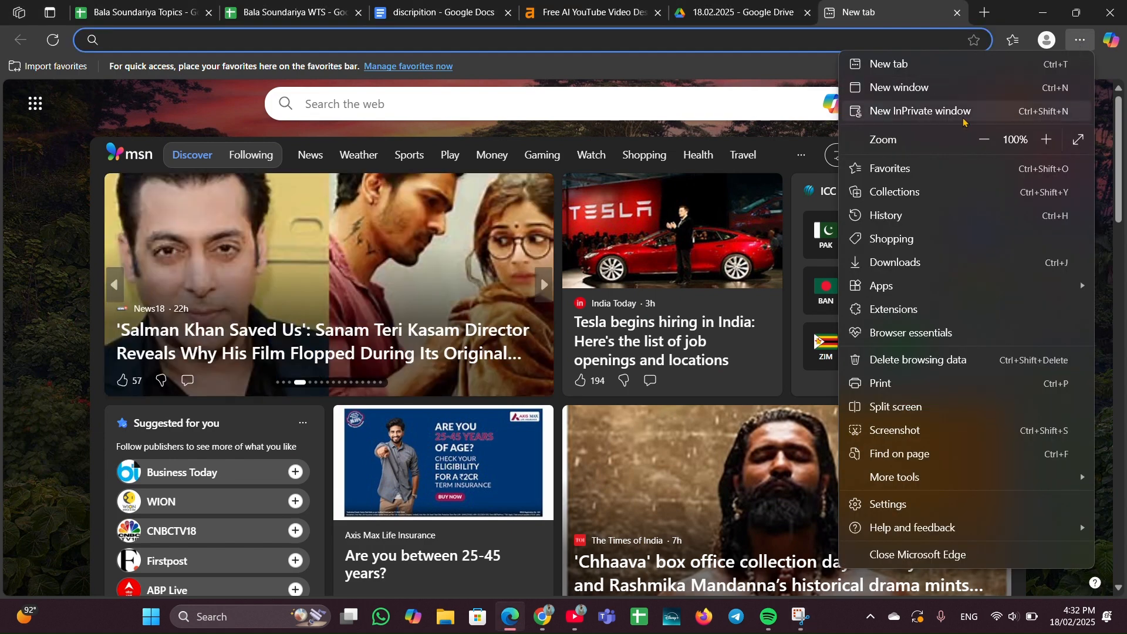
click(921, 110)
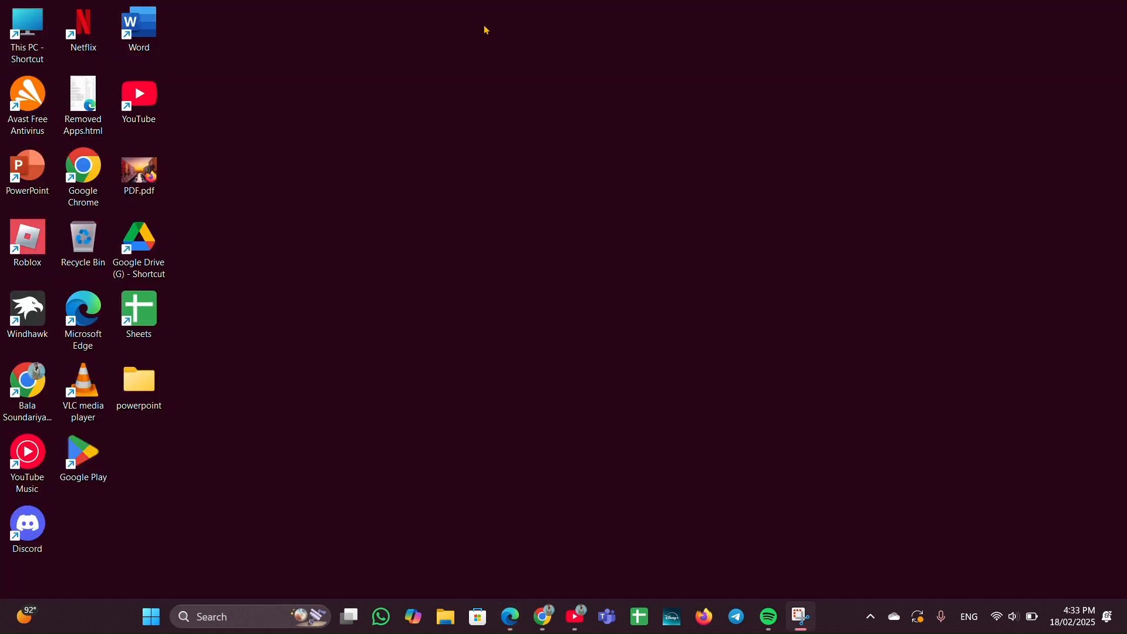
mouse_move(520, 176)
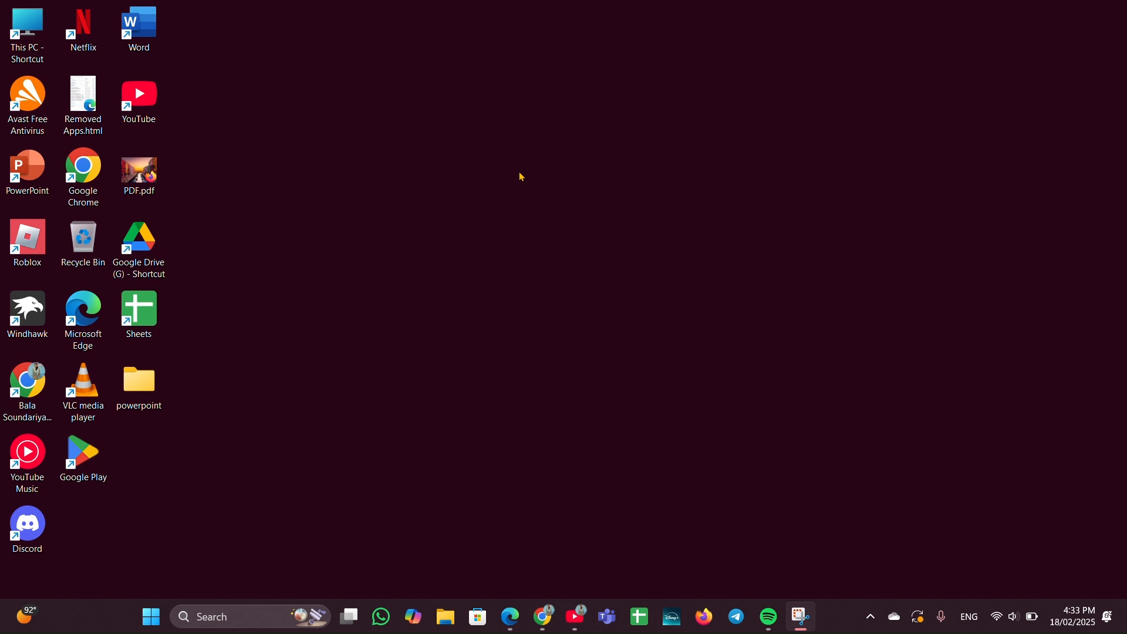
Launch Windows Settings and go to Network & internet > Advanced network settings, scrolling to Network reset
click(151, 617)
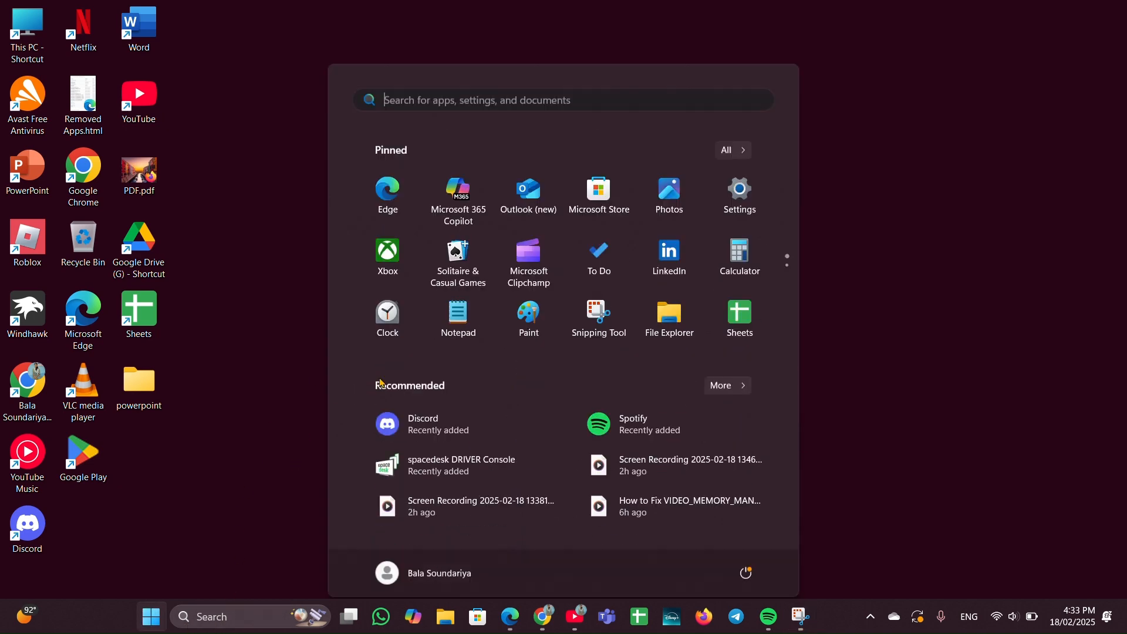
click(740, 188)
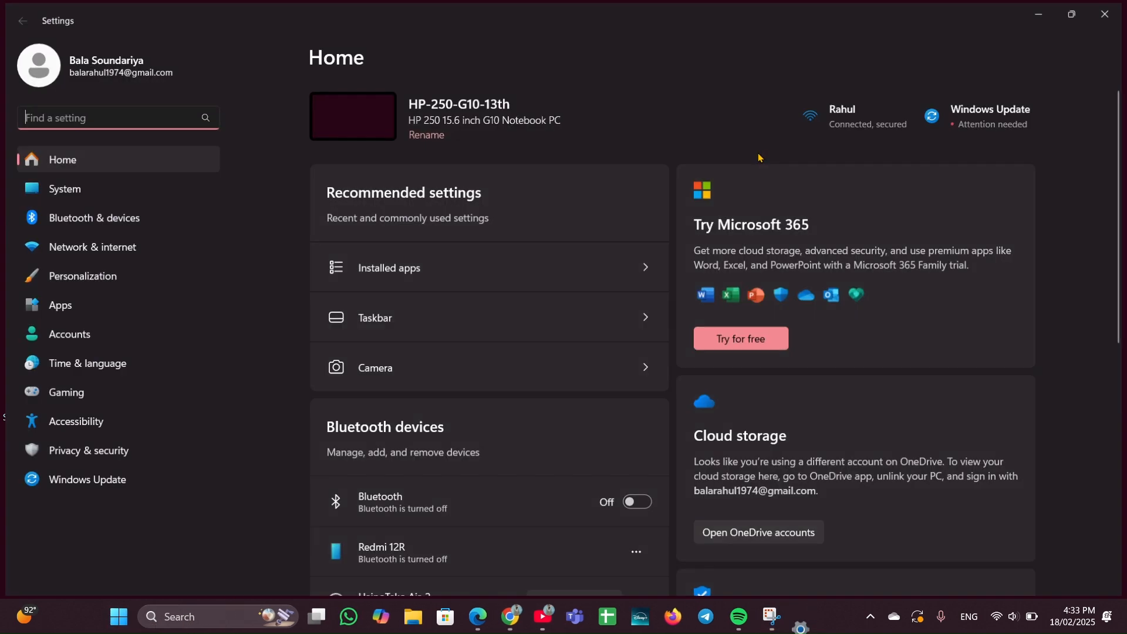
mouse_move(76, 256)
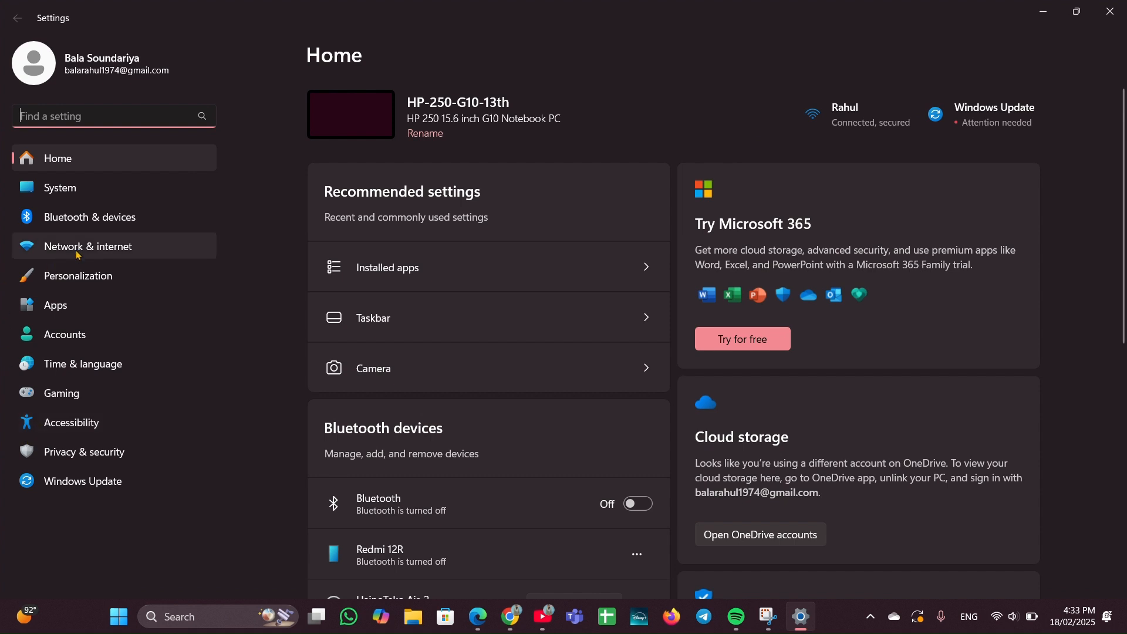
click(88, 246)
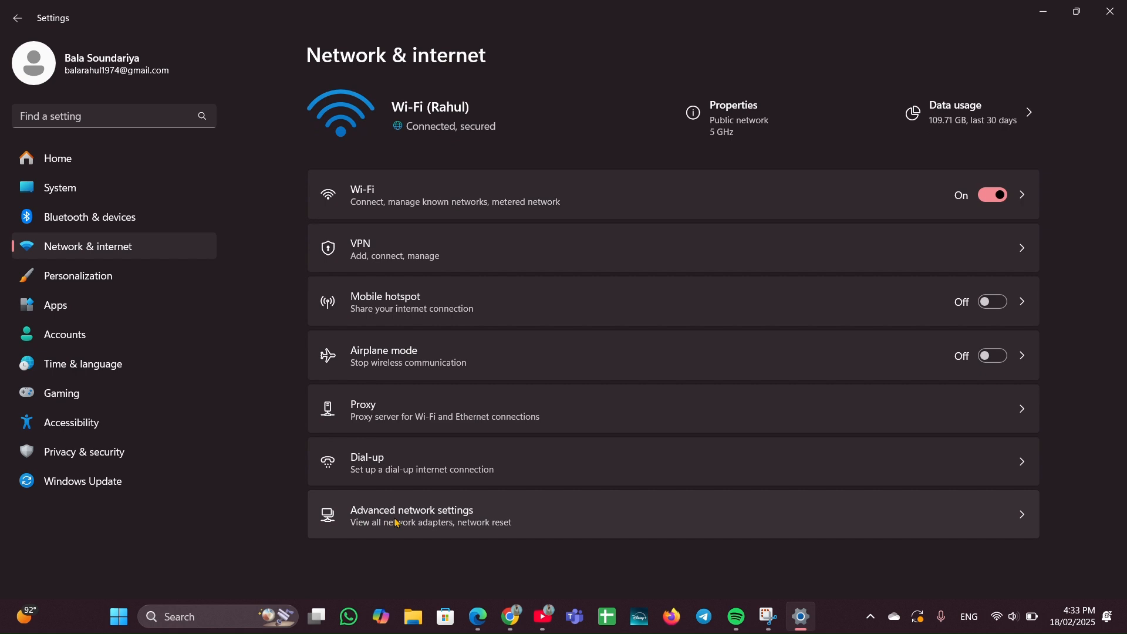
click(411, 515)
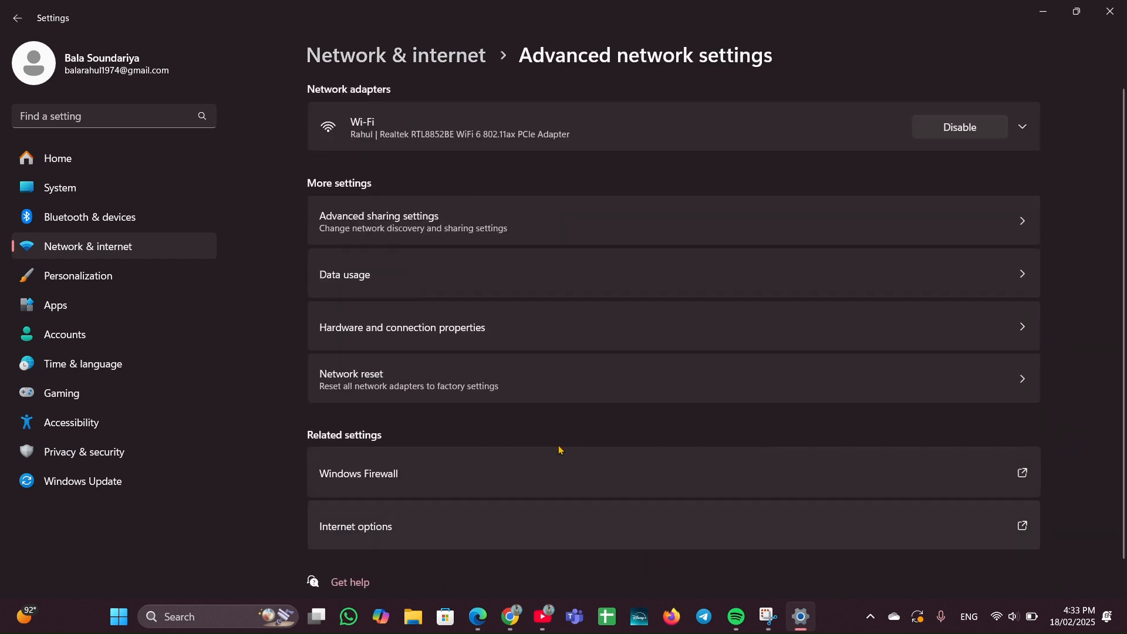
scroll(down, 3)
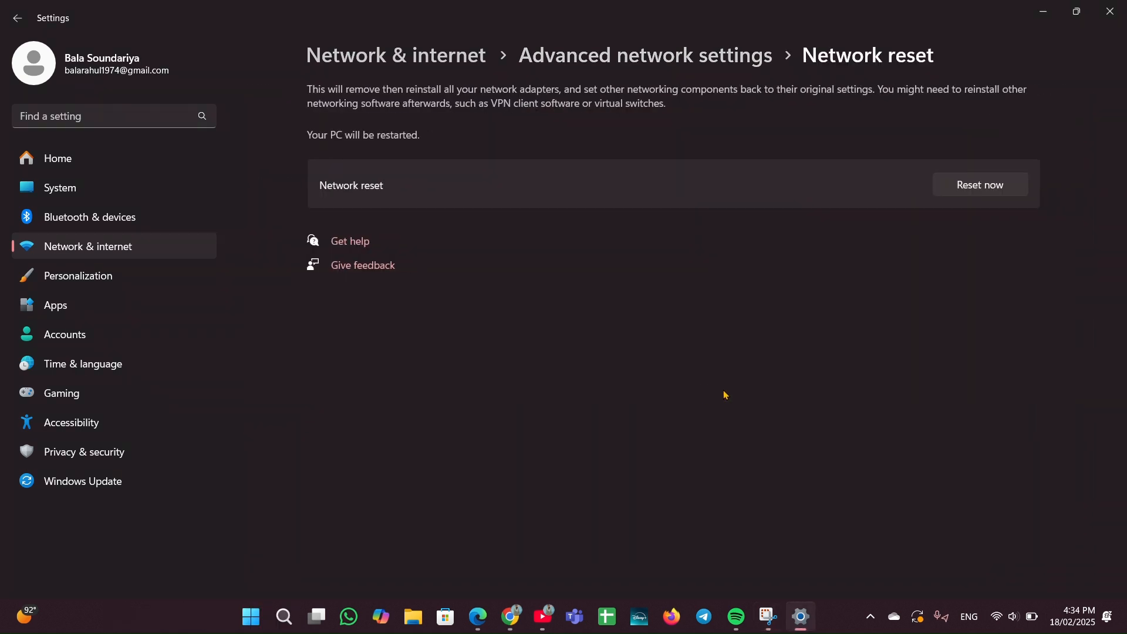
mouse_move(966, 237)
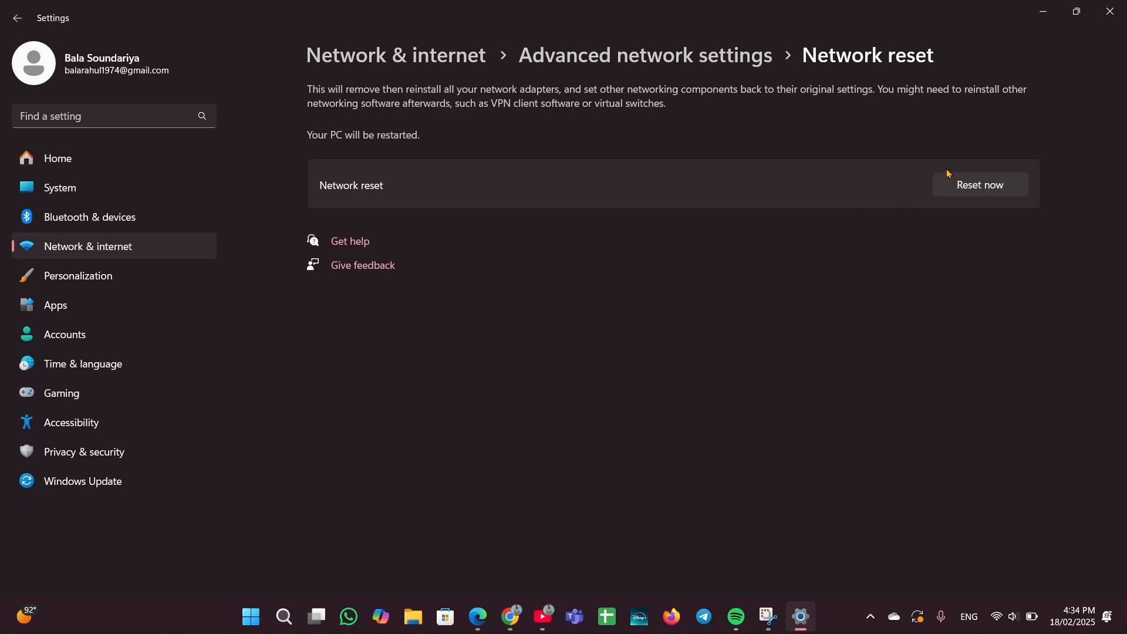
mouse_move(956, 173)
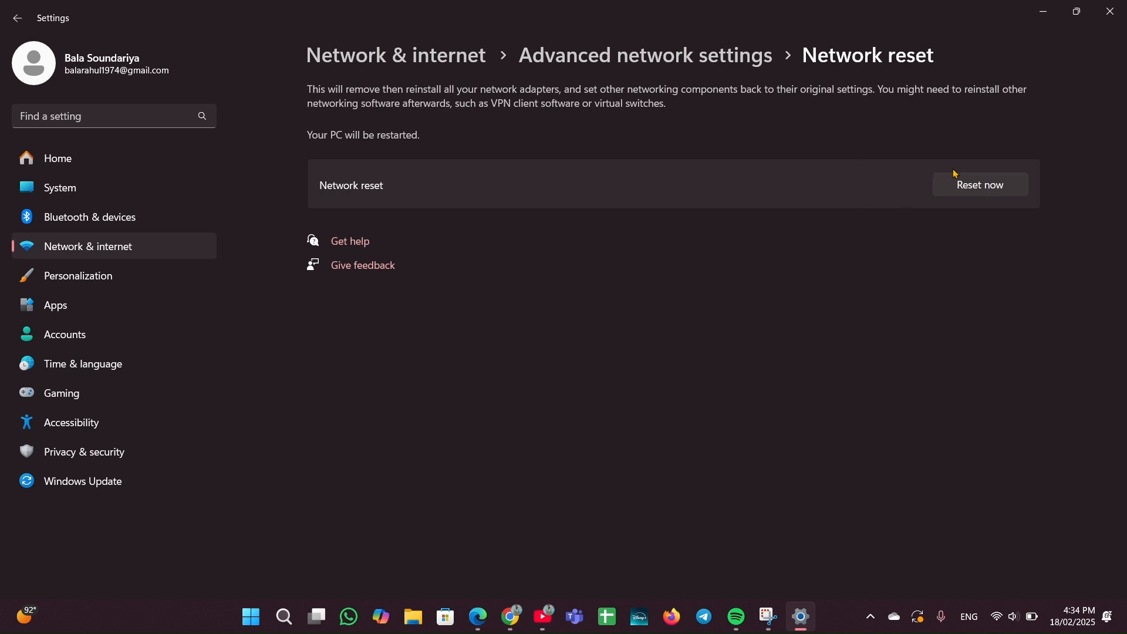
mouse_move(963, 171)
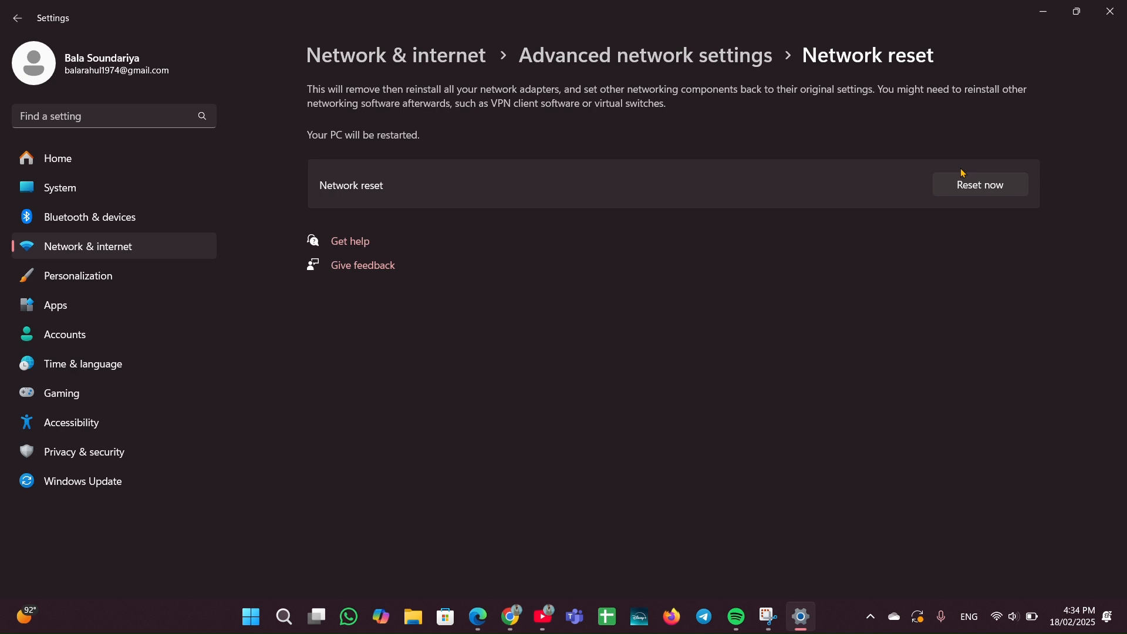
mouse_move(965, 169)
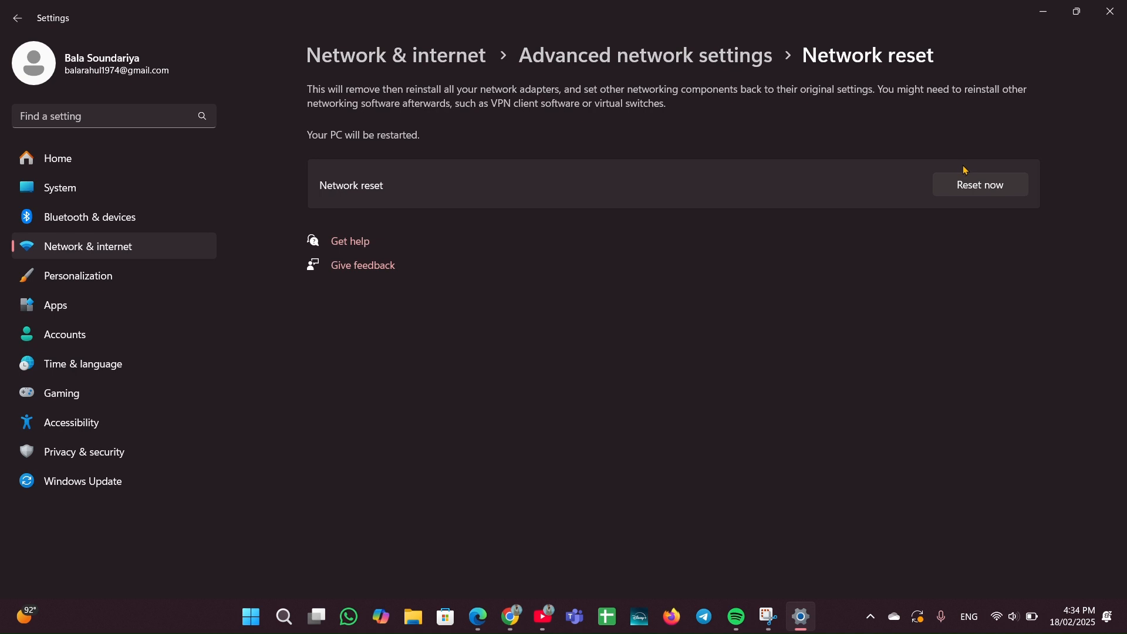